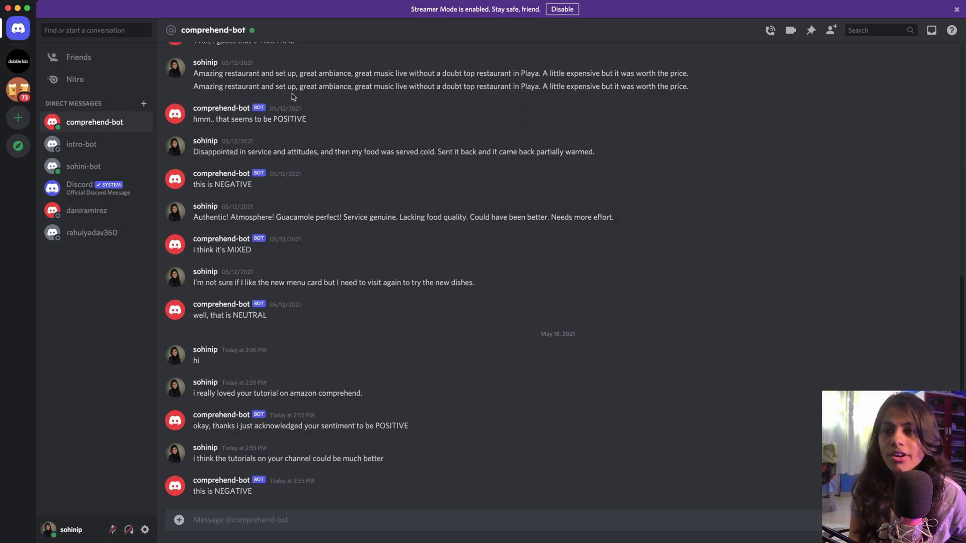
mouse_move(252, 29)
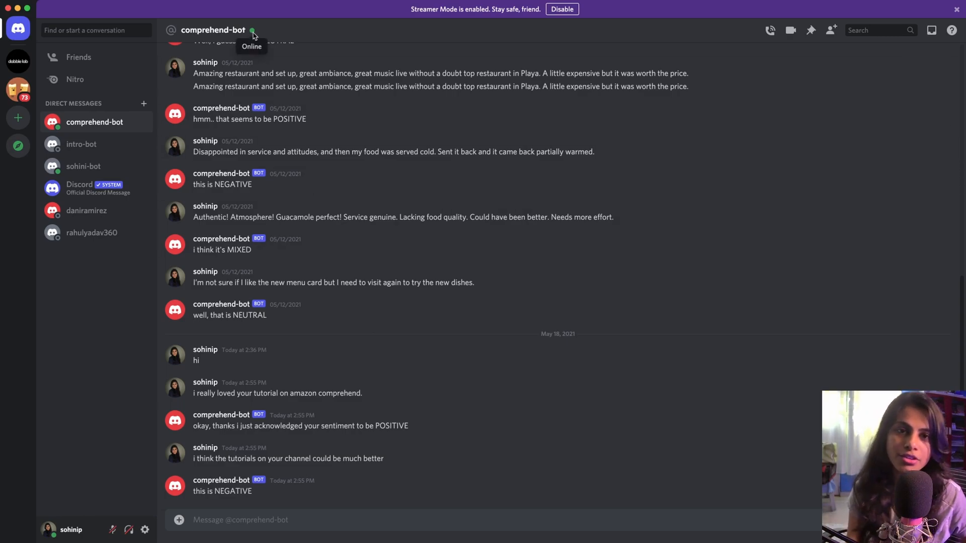
mouse_move(348, 191)
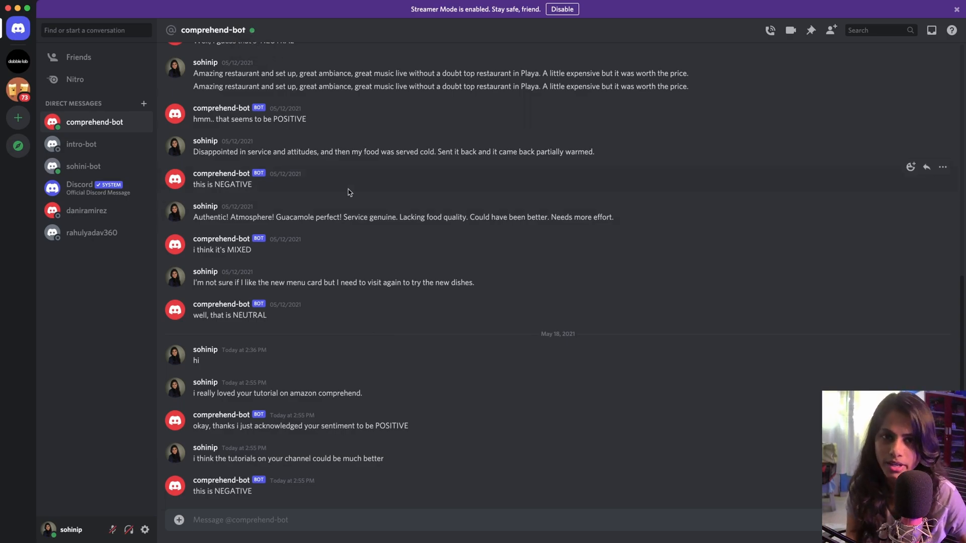
mouse_move(346, 66)
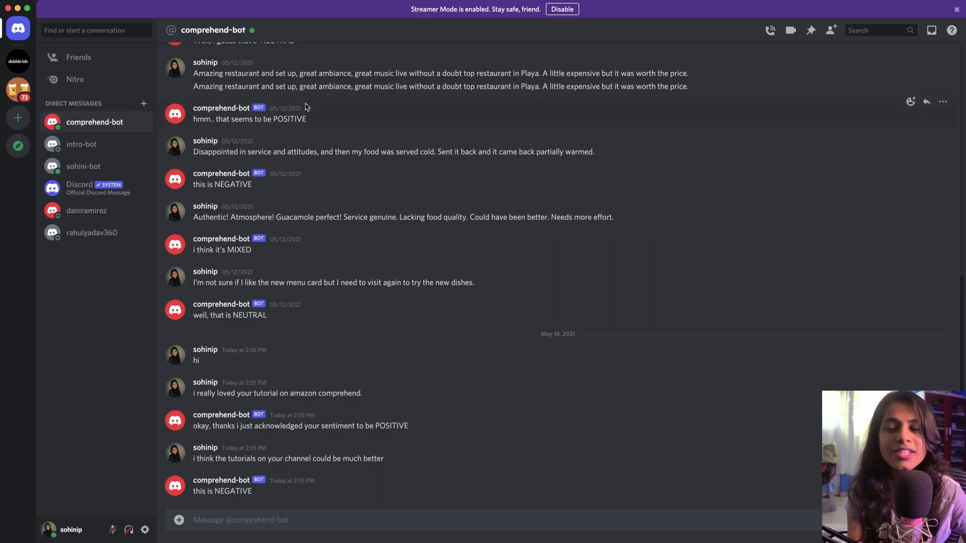
mouse_move(301, 158)
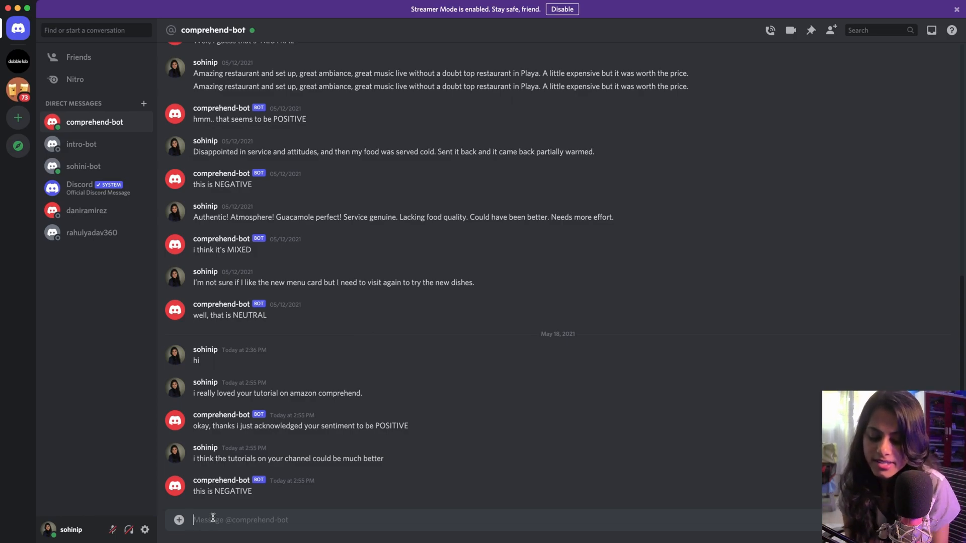
- Send comprehend-bot a message praising the GPT3 video tutorial, which it labels POSITIVE
text(hey i really liked the video)
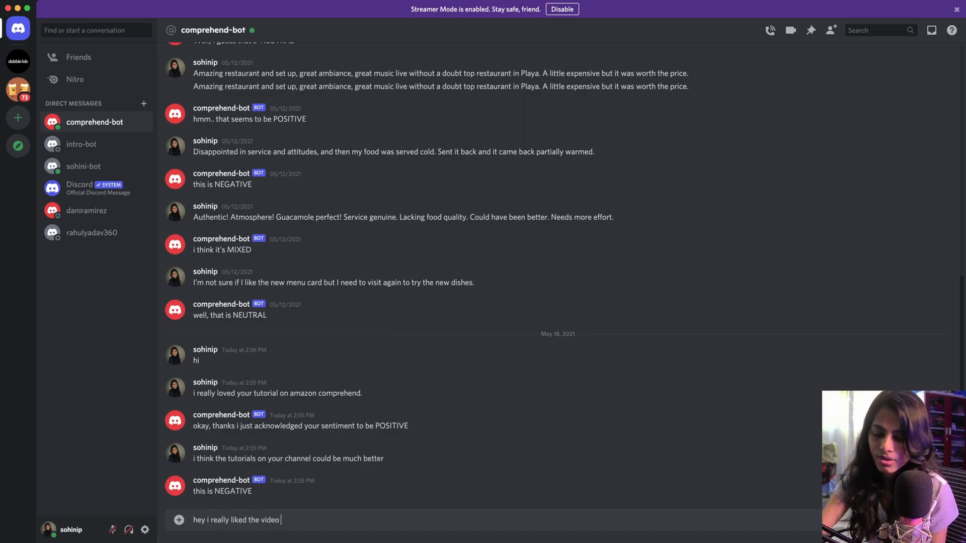
text(tutoril)
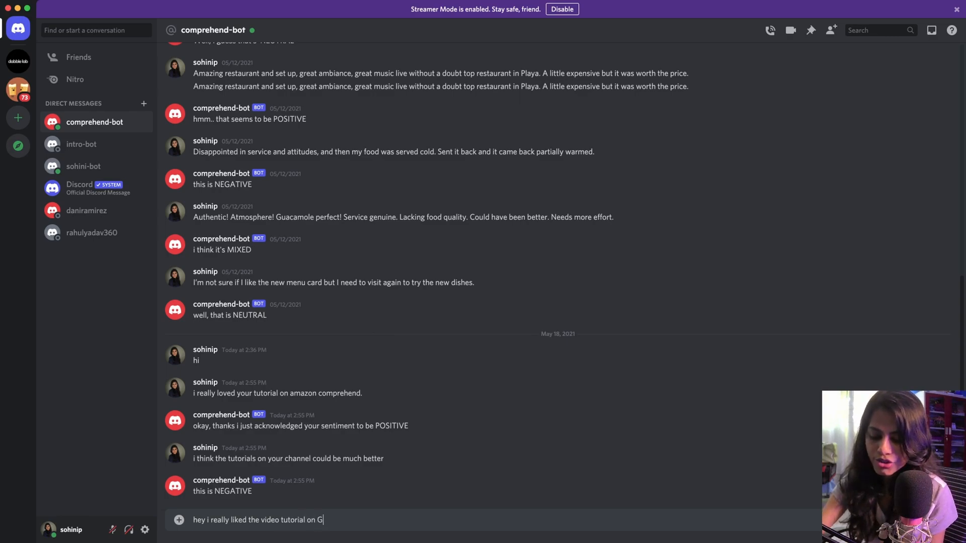
text(PT3)
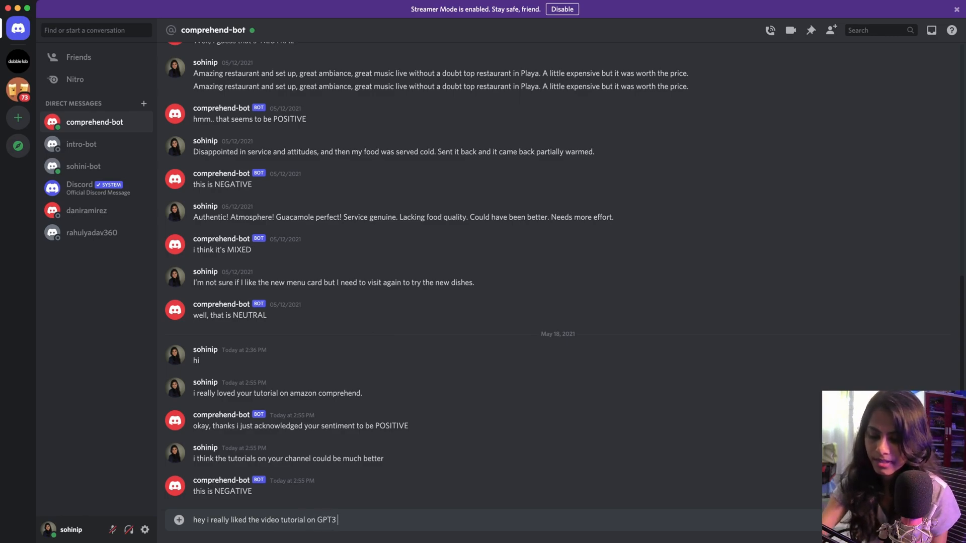
text(thats out there in your youtube cha)
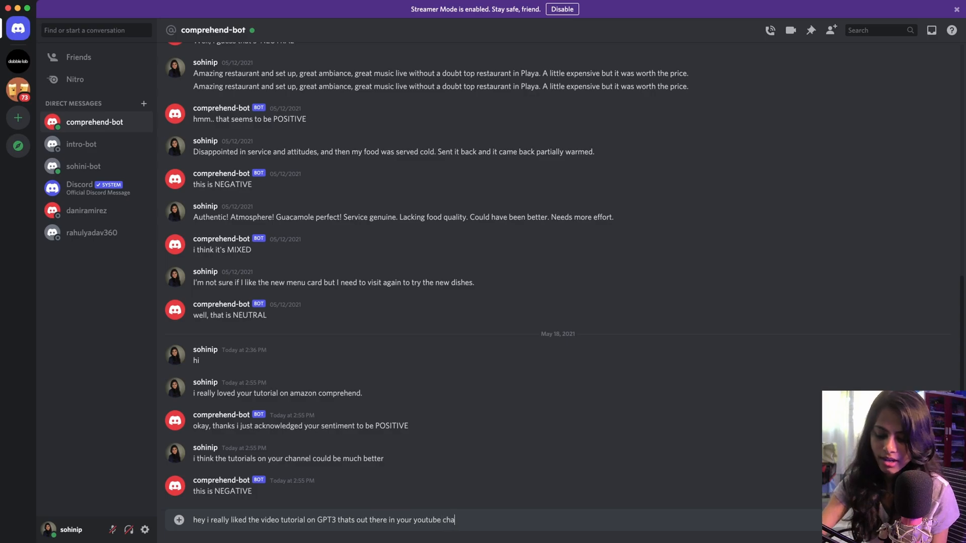
key(enter)
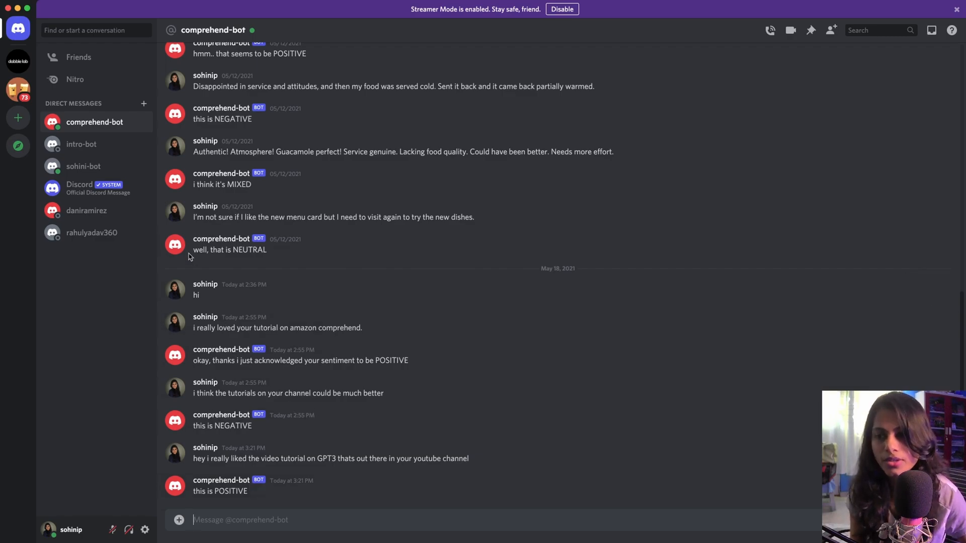
mouse_move(325, 271)
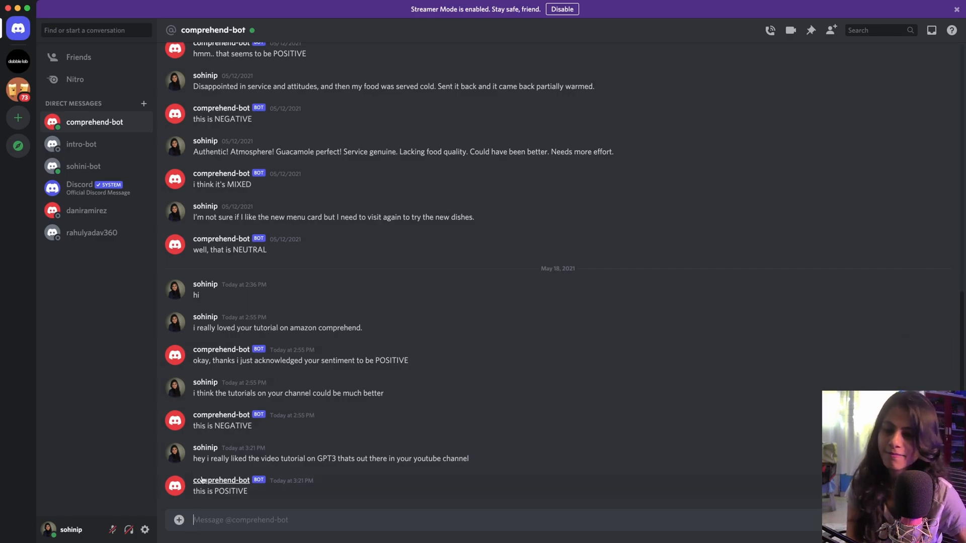
mouse_move(399, 364)
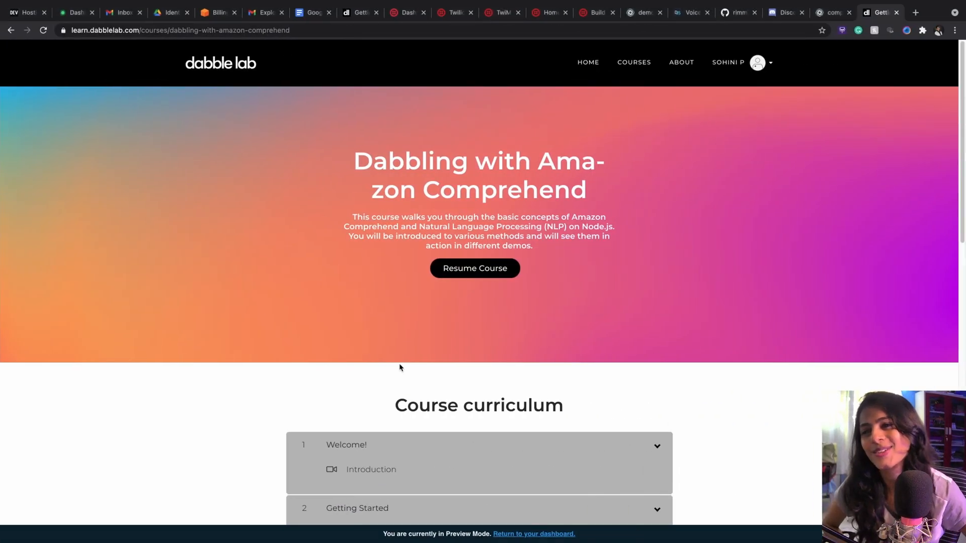
- Scroll the course curriculum down through Text Analysis APIs, the Alexa skill and the coming-soon Discord bot chapter
scroll(down, 3)
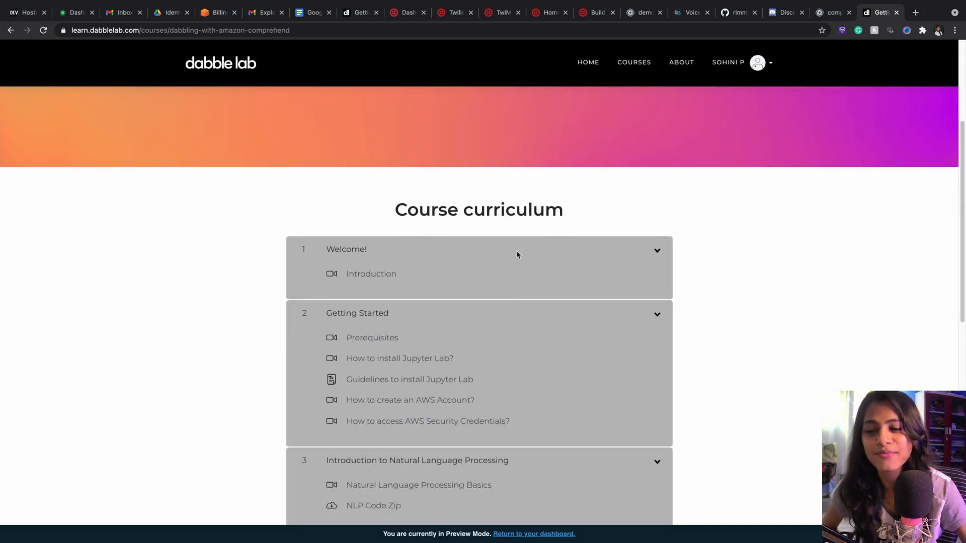
scroll(down, 3)
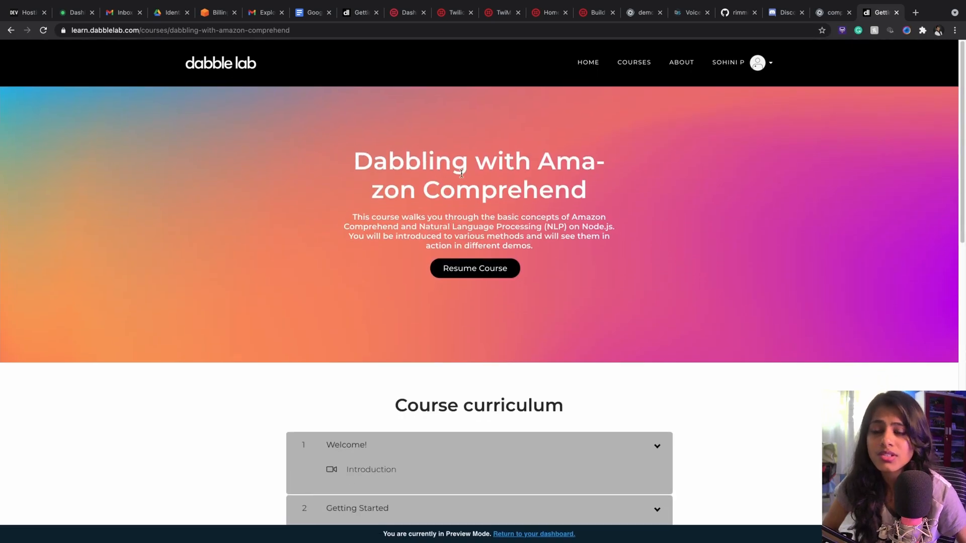
mouse_move(593, 207)
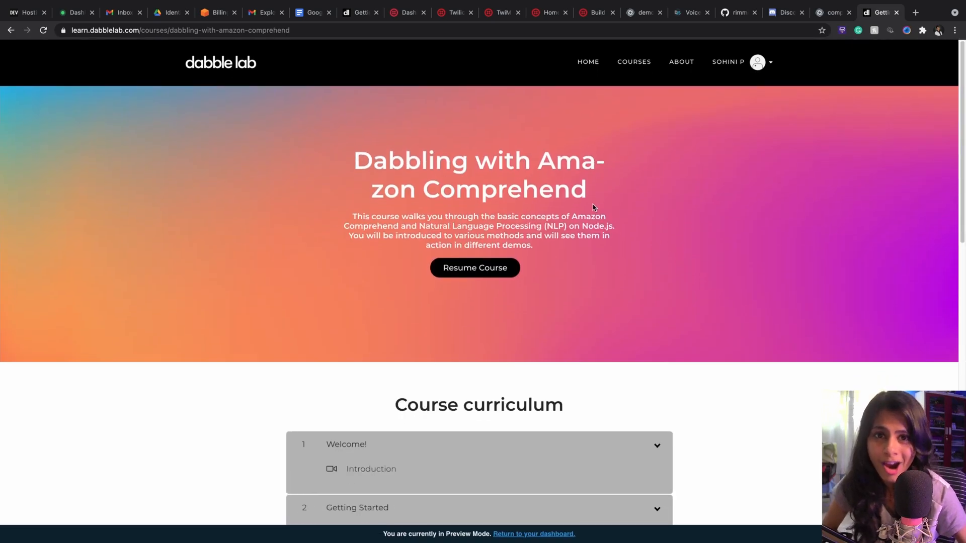
scroll(down, 3)
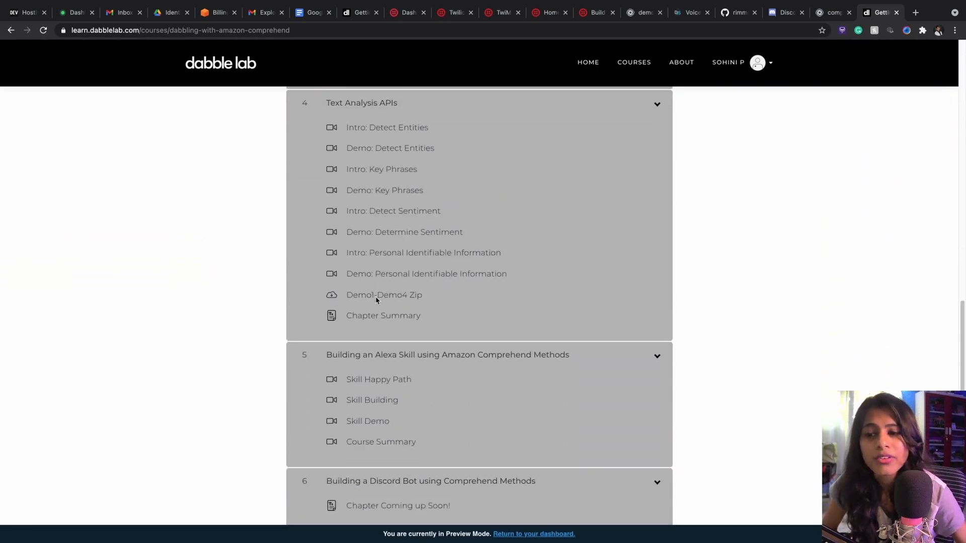
scroll(down, 3)
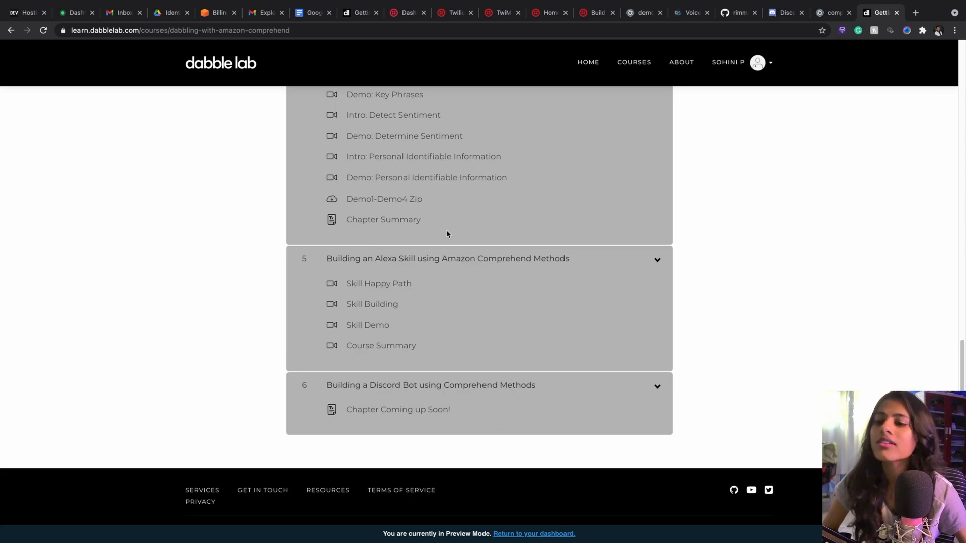
mouse_move(421, 312)
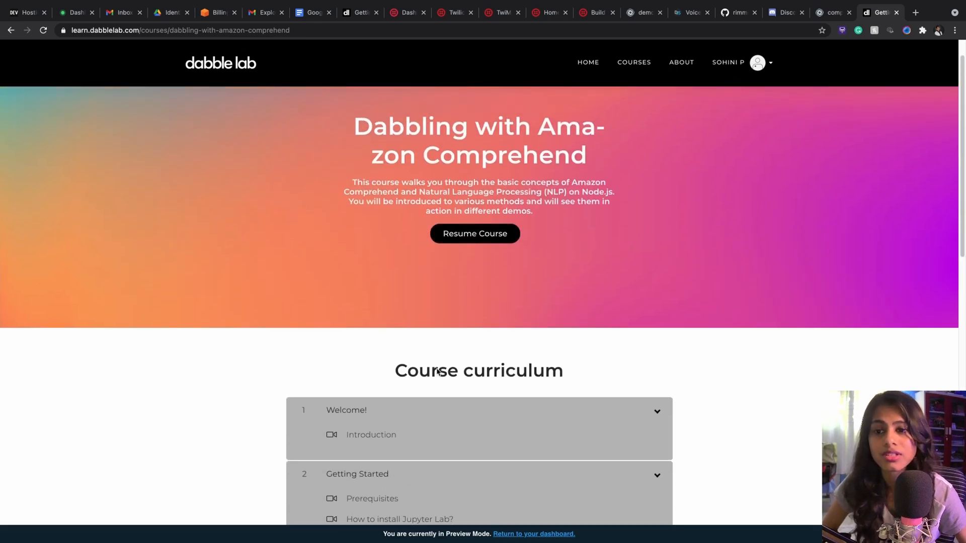
scroll(down, 3)
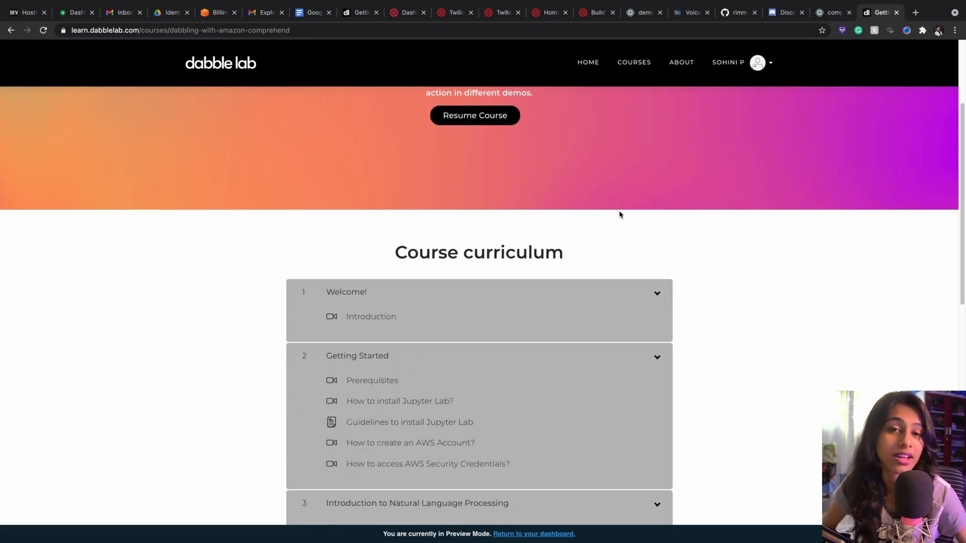
scroll(down, 3)
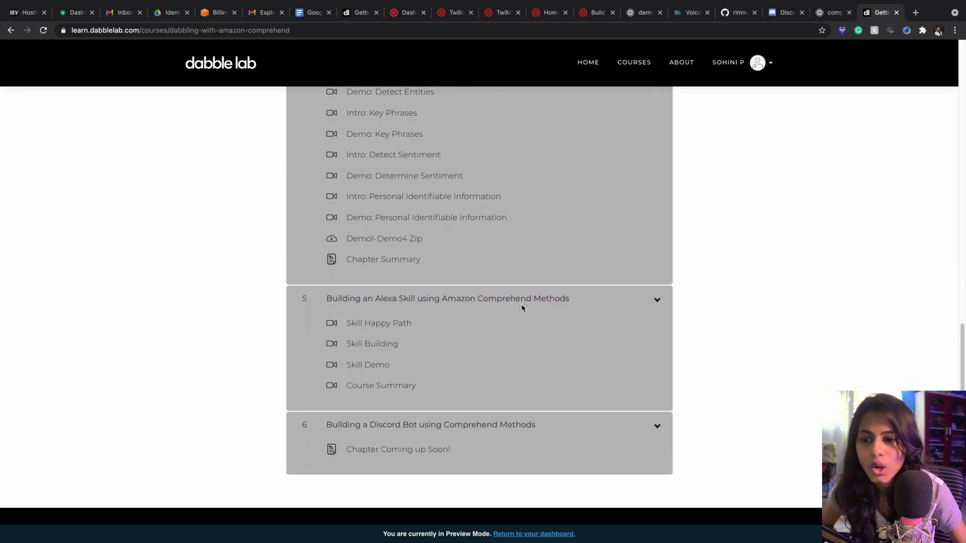
mouse_move(389, 432)
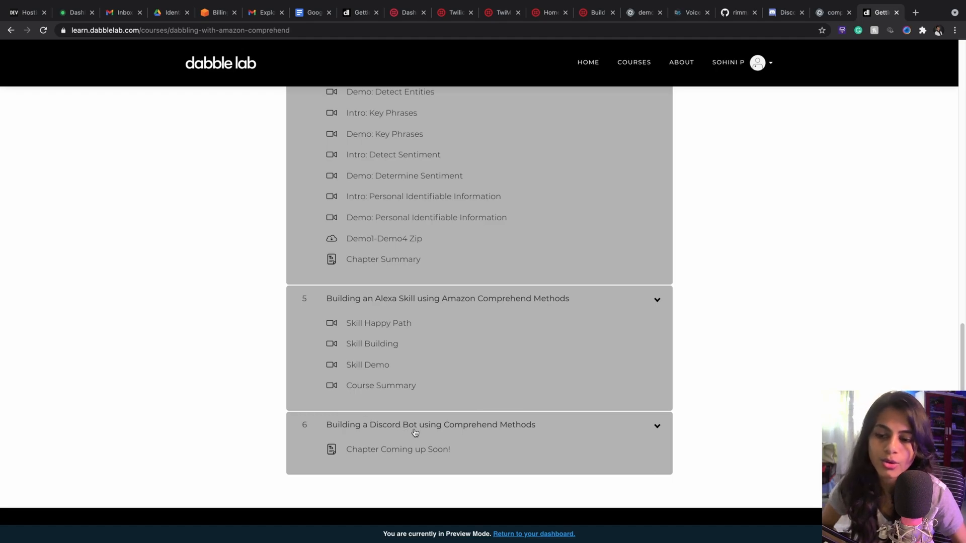
mouse_move(455, 453)
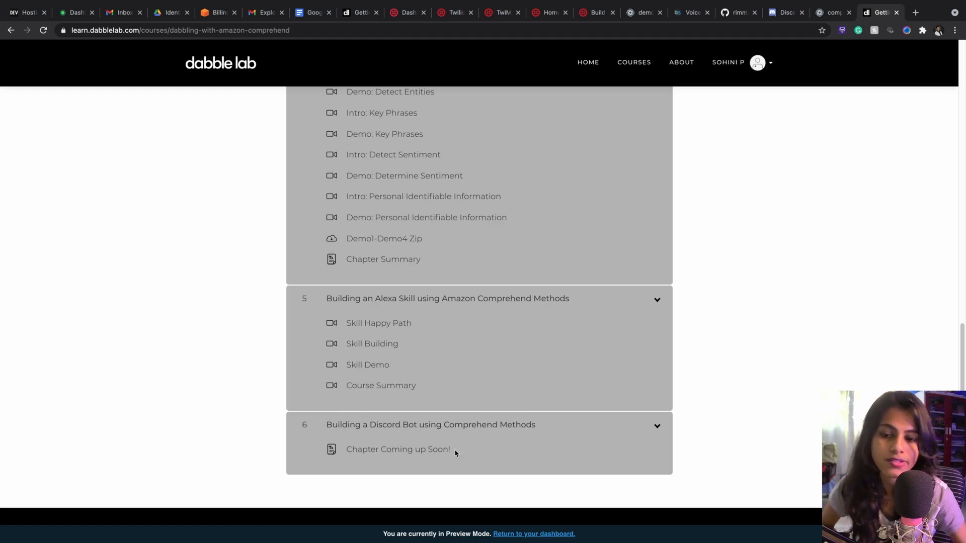
mouse_move(476, 452)
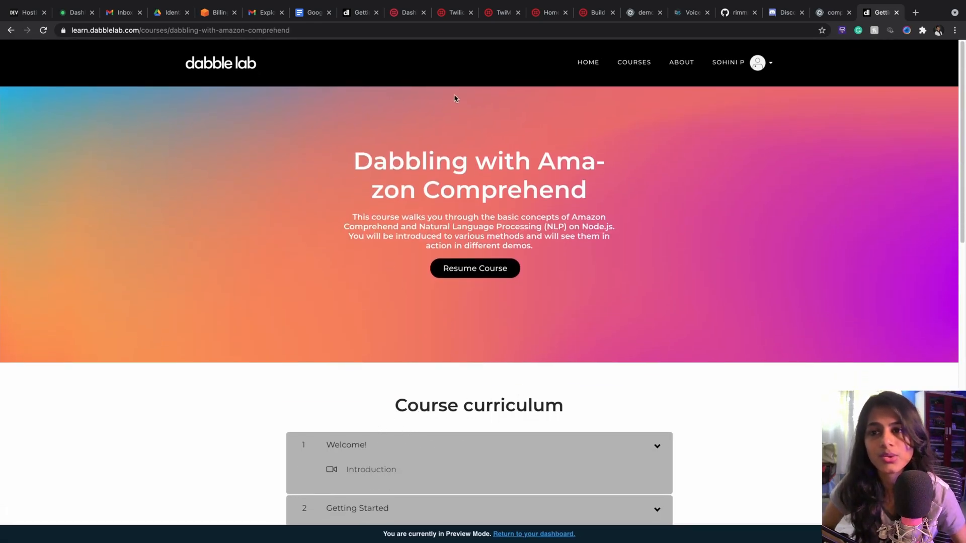
mouse_move(547, 250)
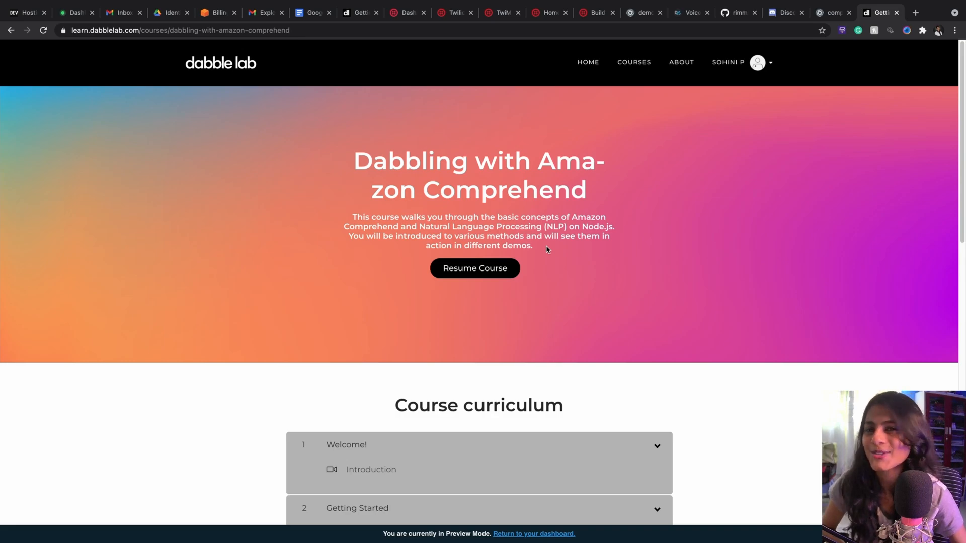
mouse_move(547, 272)
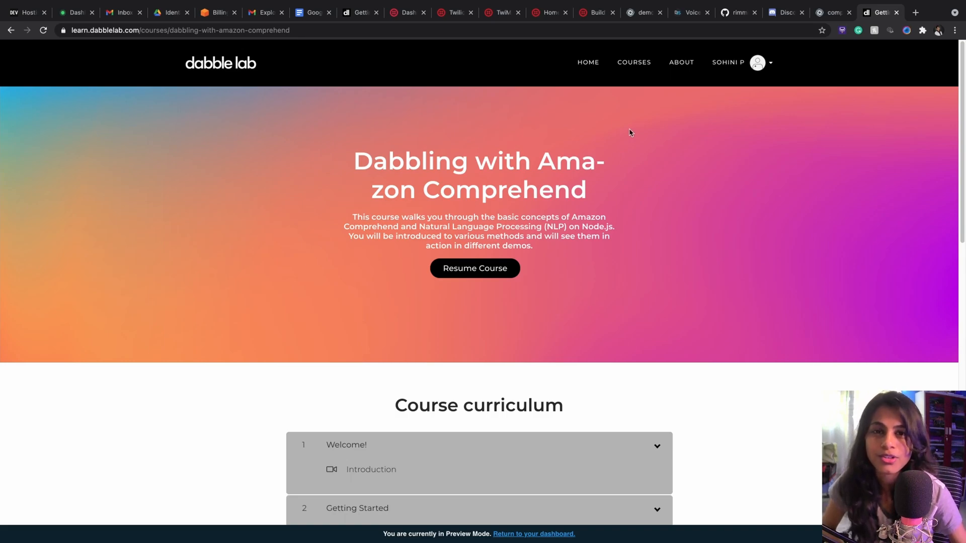
mouse_move(649, 118)
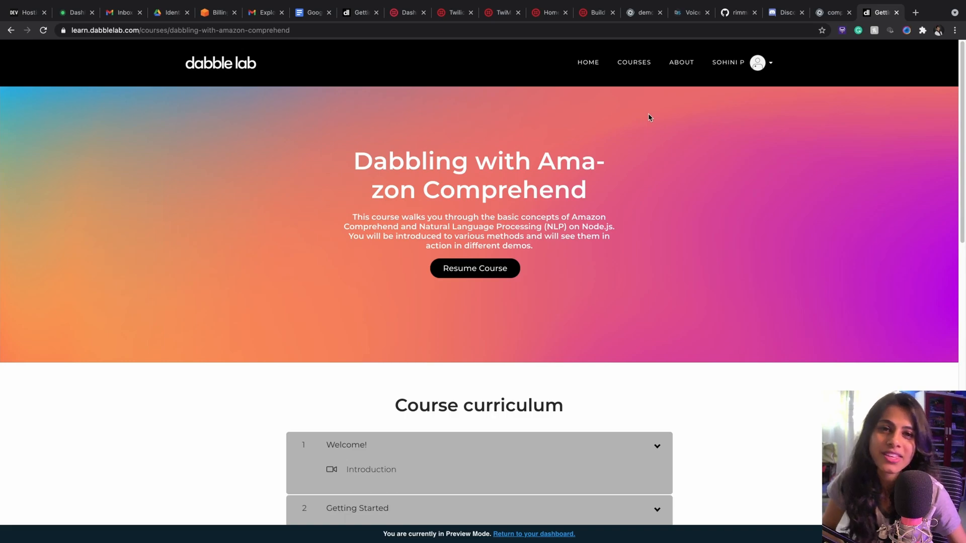